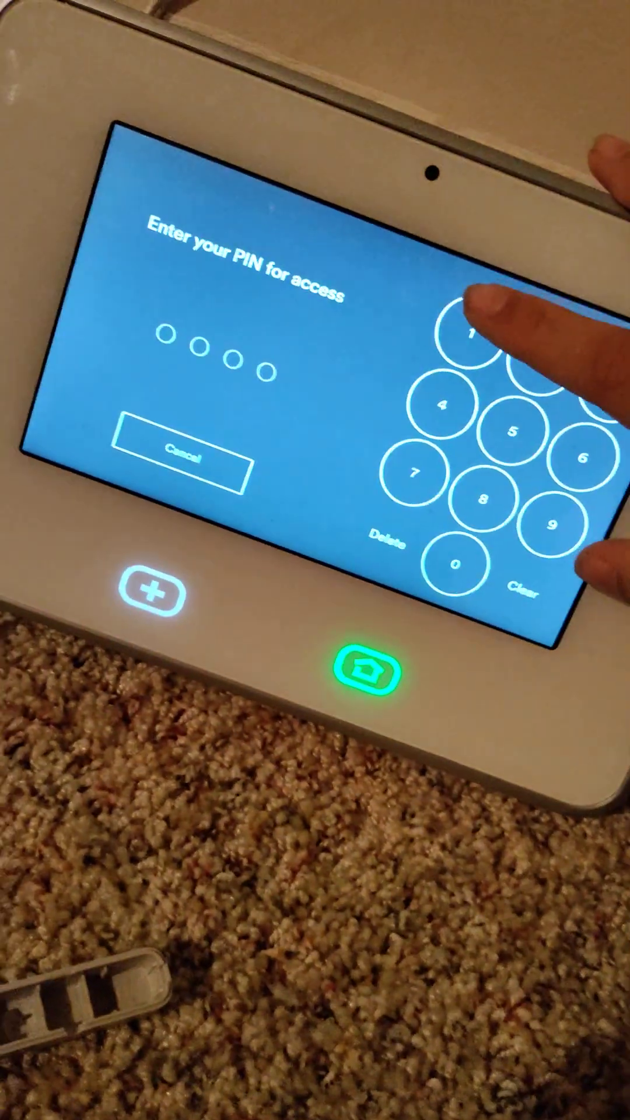
- Unlock the panel with the access PIN and pair the new smart sensor
click(489, 357)
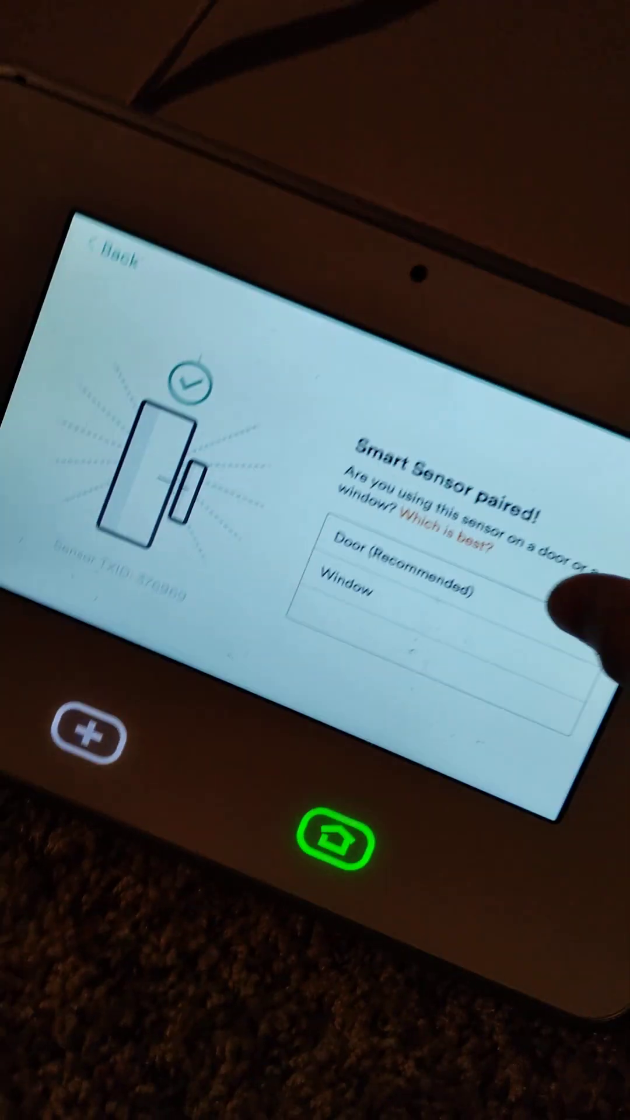
- Choose 'Door (Recommended)' as the paired sensor's use
click(400, 564)
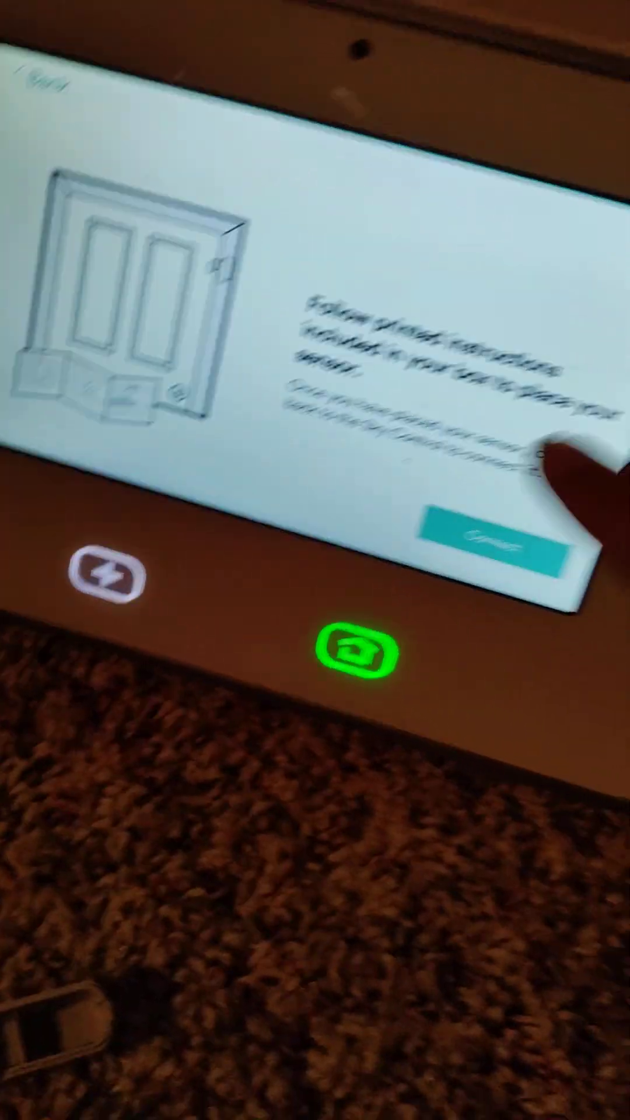
- Continue past the door placement instructions to Smart Home Settings > Devices
click(500, 543)
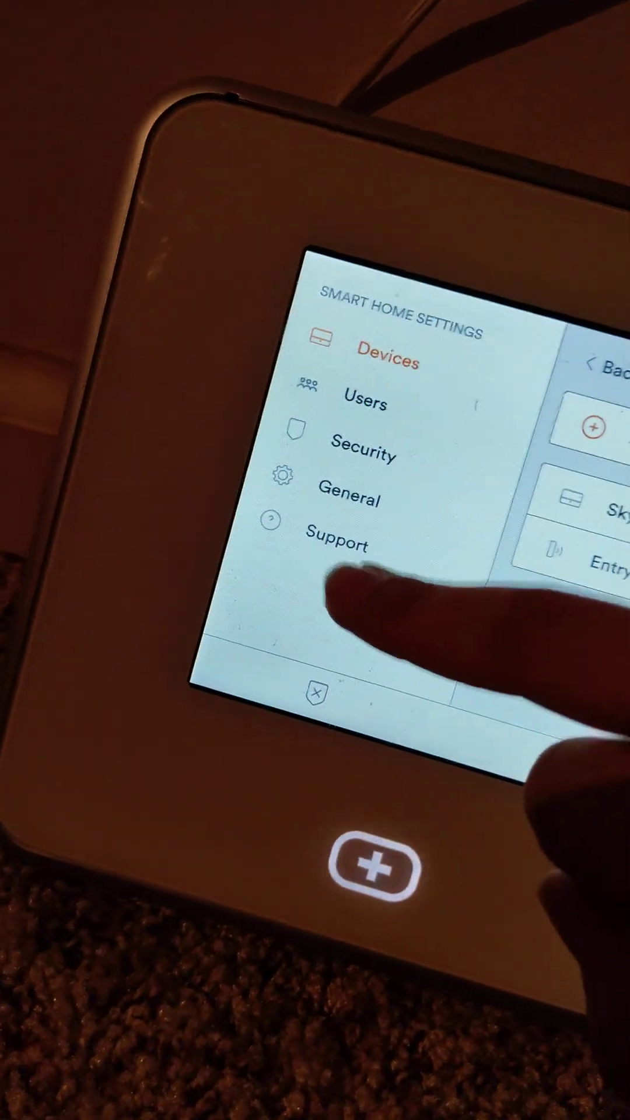
- Open the empty wireless zone 2 from Zones, key fobs > Wireless zones
click(338, 547)
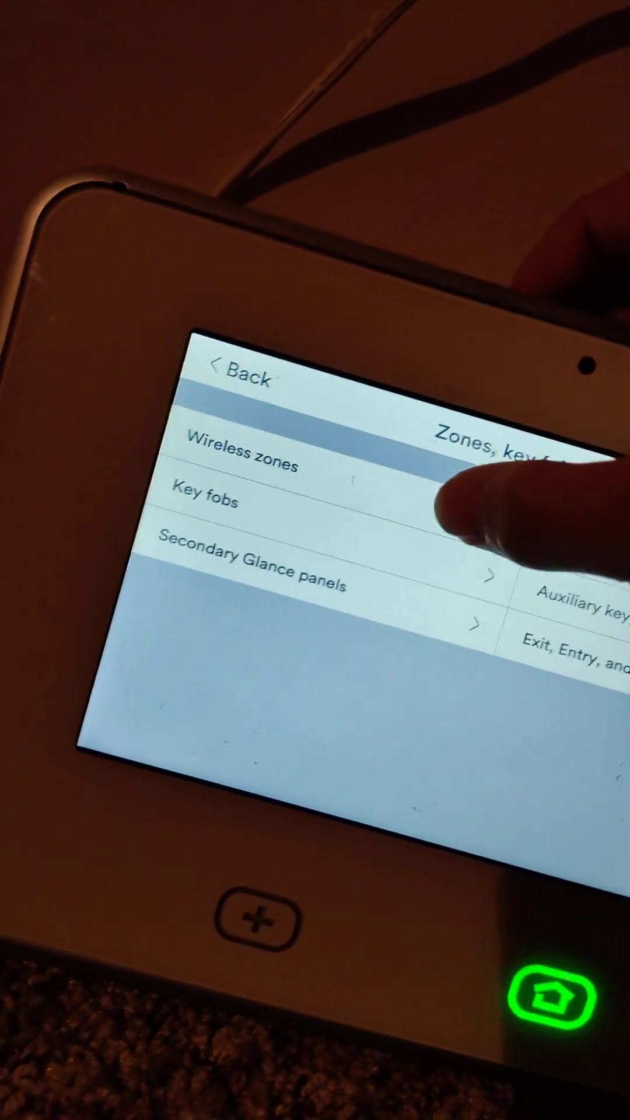
click(250, 458)
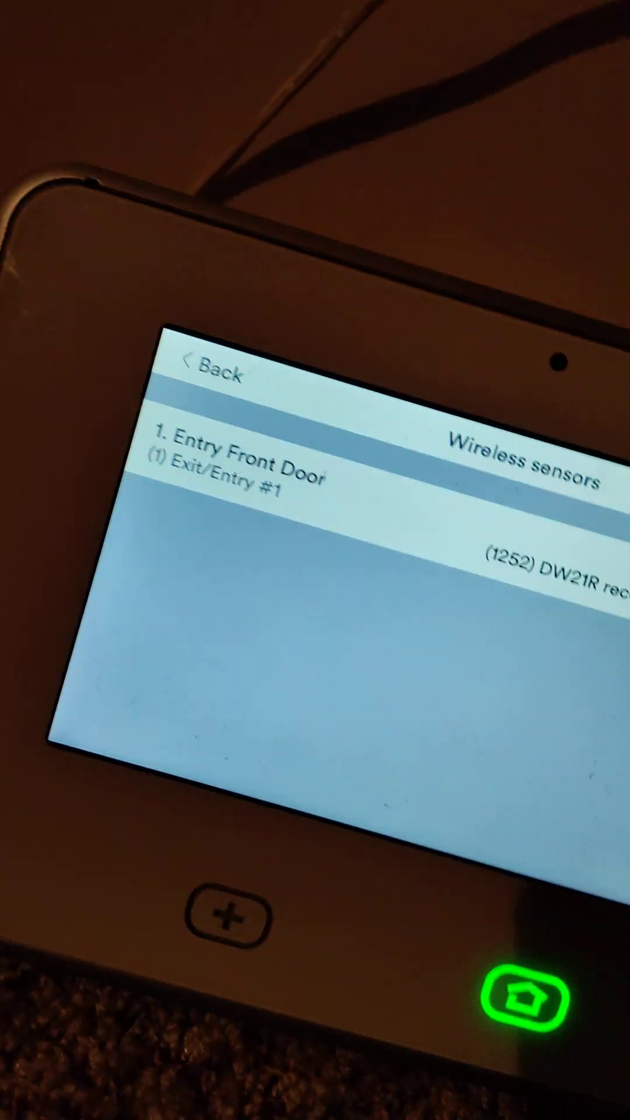
click(243, 460)
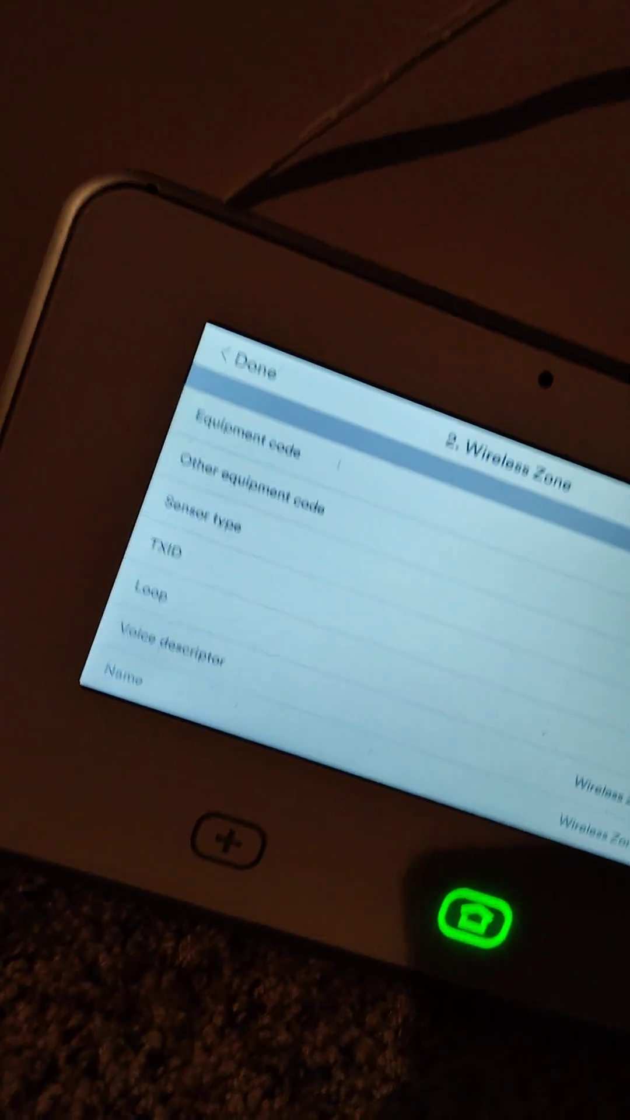
- Set zone 2's equipment code to (1251) DW11 door/window
click(250, 443)
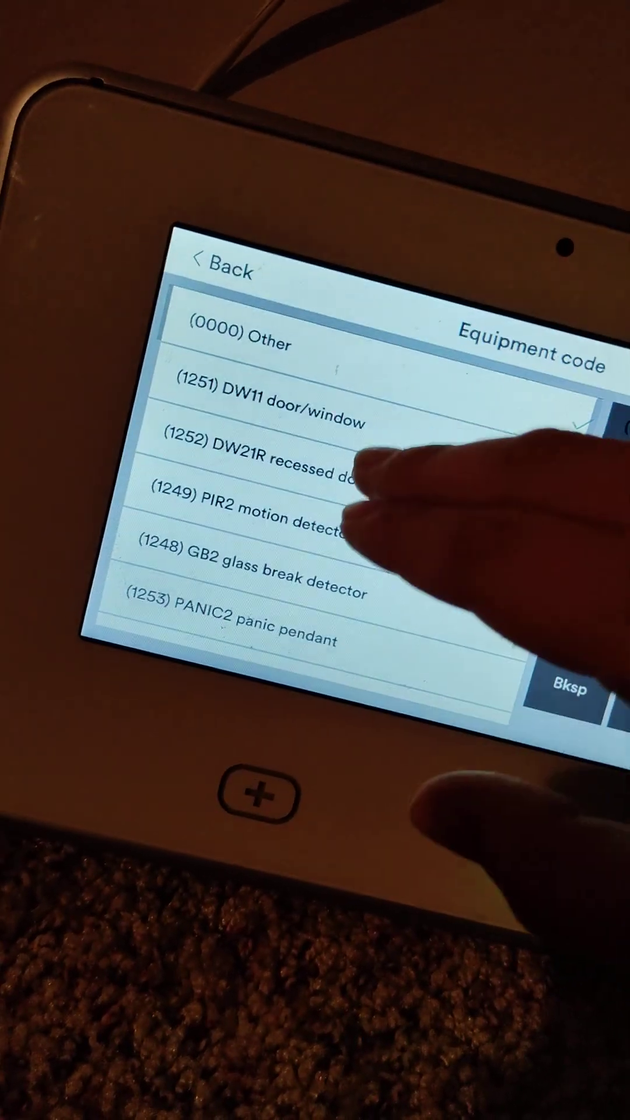
click(271, 420)
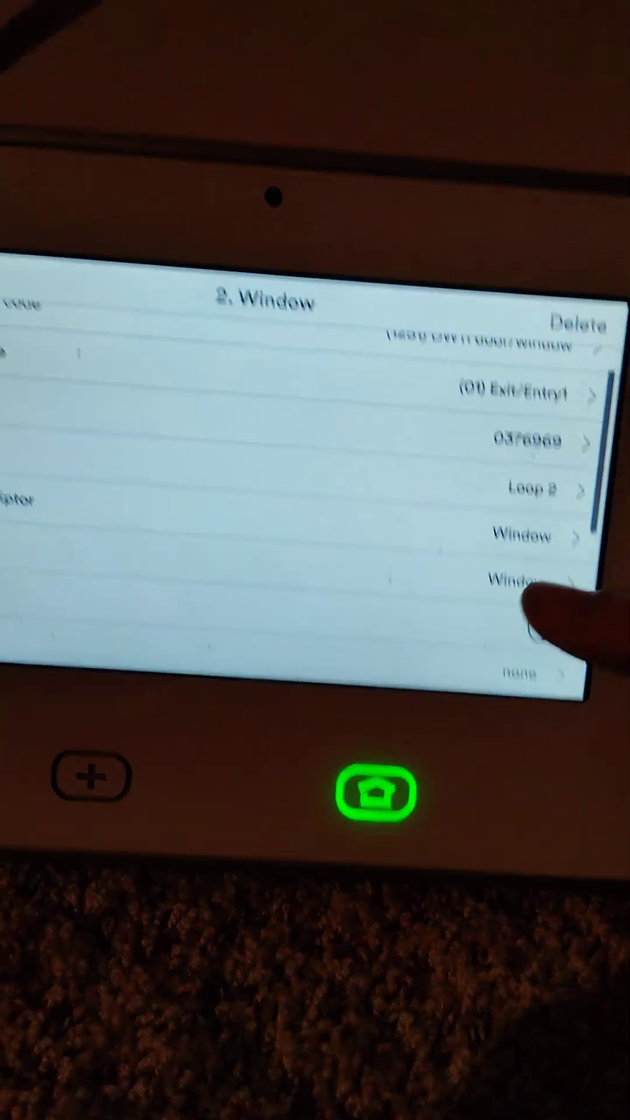
- Name zone 2 'Kitchen Door' and enable chime with the High double tone
click(522, 578)
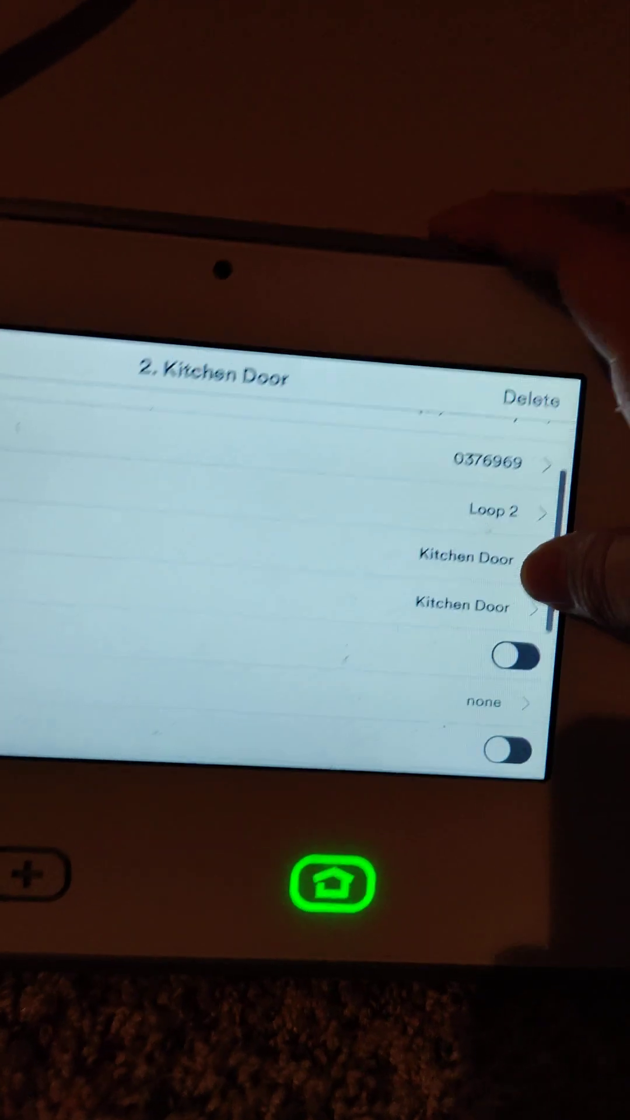
click(517, 657)
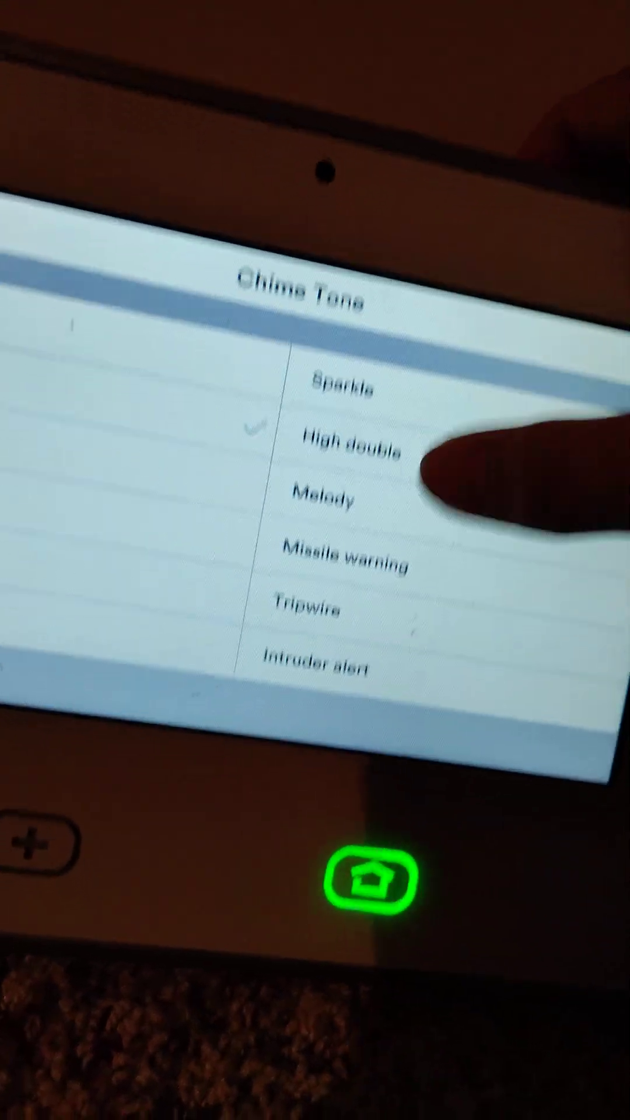
click(350, 435)
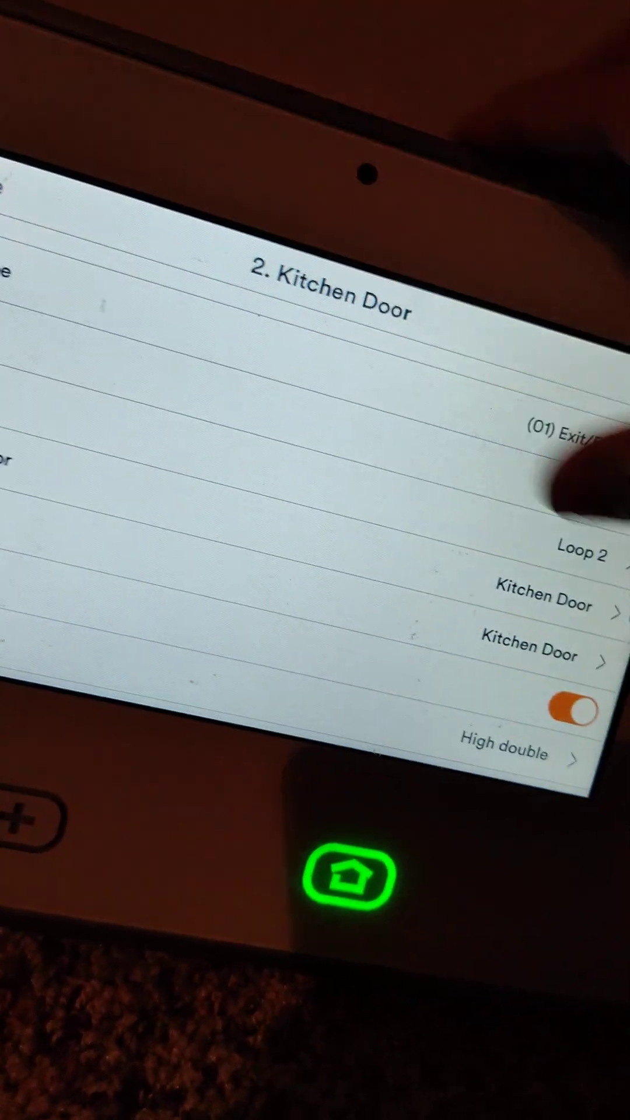
click(512, 751)
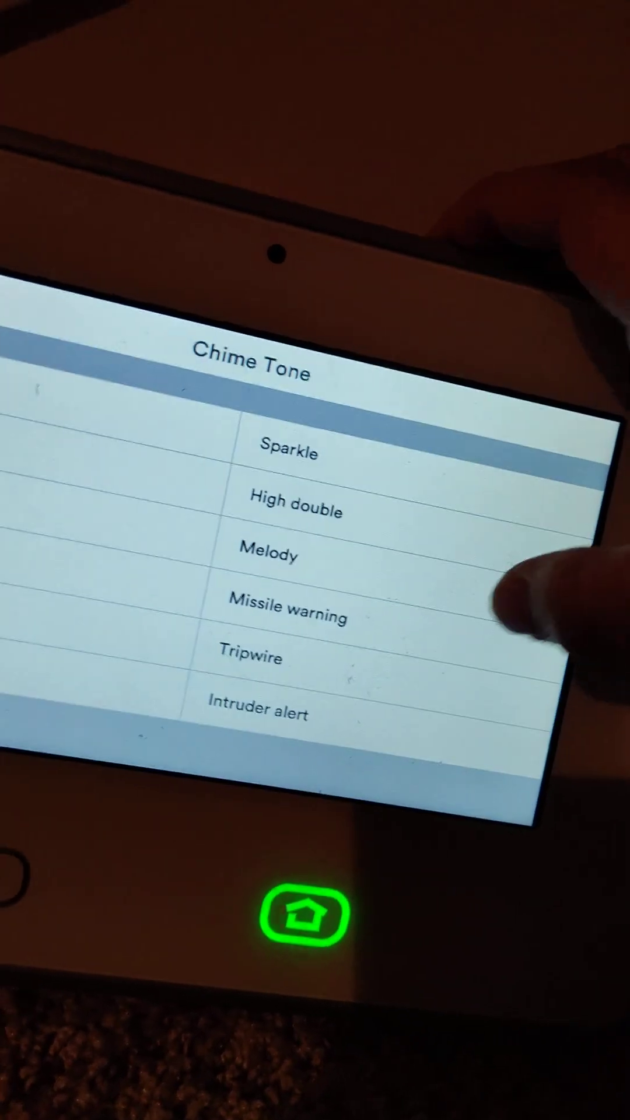